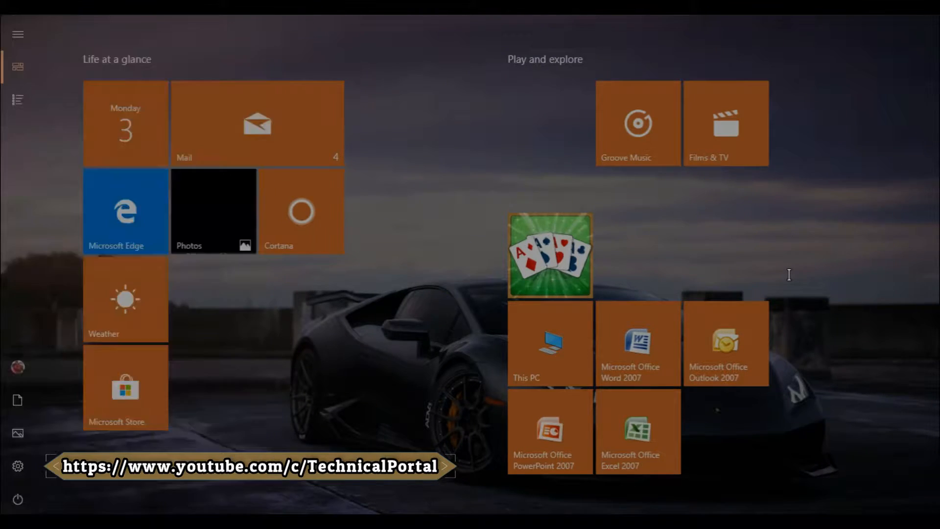
Step: Launch Microsoft Excel 2007 with a blank Book1 workbook
{"action": "left_click", "coordinate": [638, 432]}
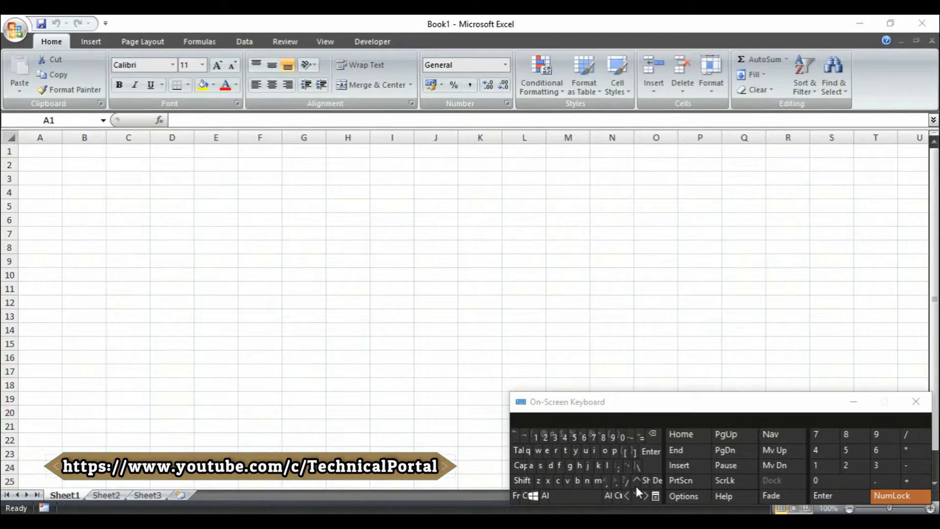
{"action": "mouse_move", "coordinate": [512, 426]}
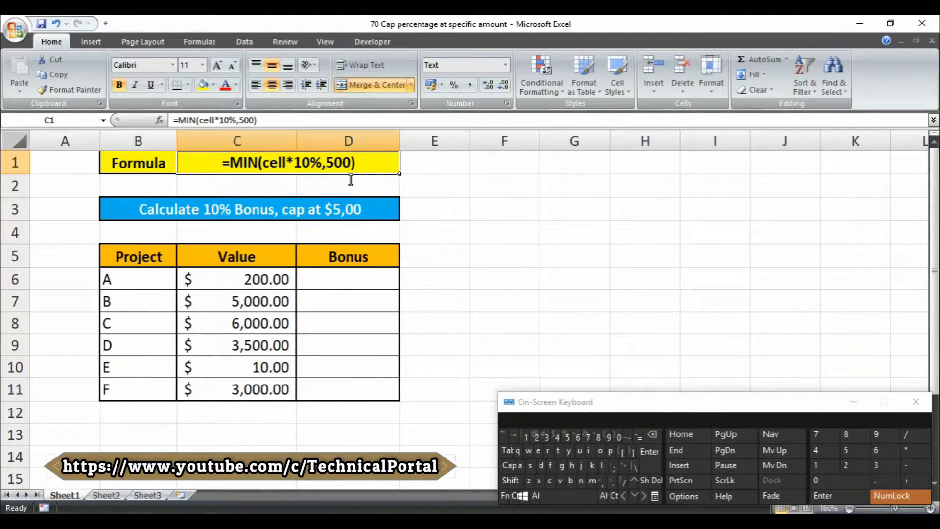
{"action": "mouse_move", "coordinate": [365, 268]}
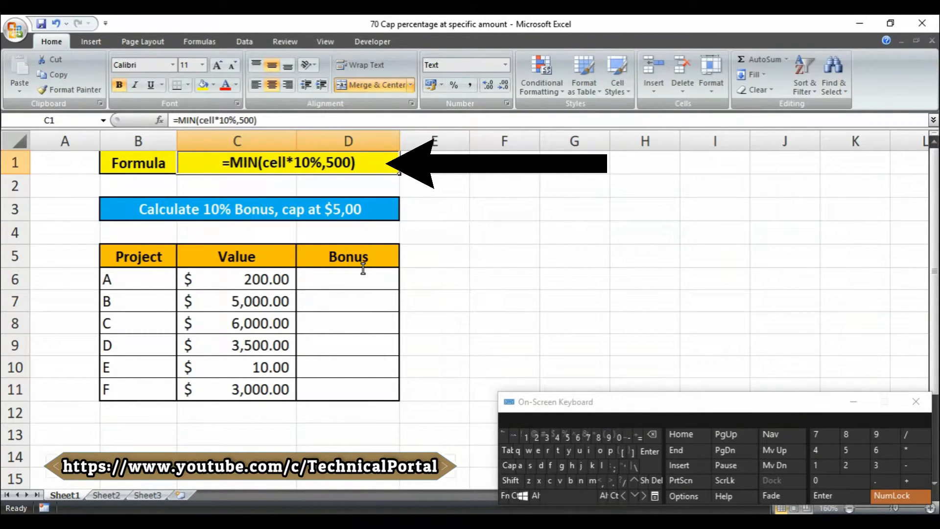
Step: Select project A's empty Bonus cell D6 in the cap-percentage workbook
{"action": "left_click", "coordinate": [347, 279]}
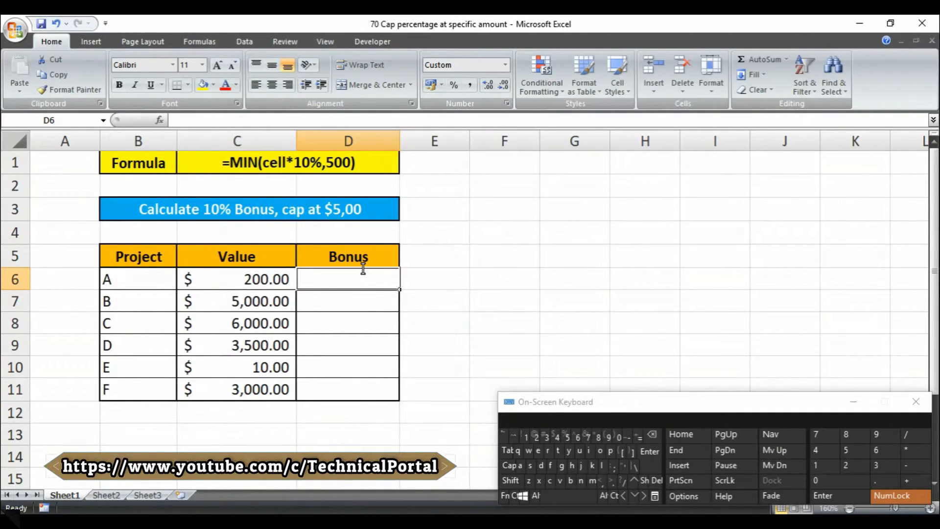
Step: Enter =MIN(C6*10%,500) in D6, giving project A a $20.00 bonus
{"action": "type", "text": "=mi"}
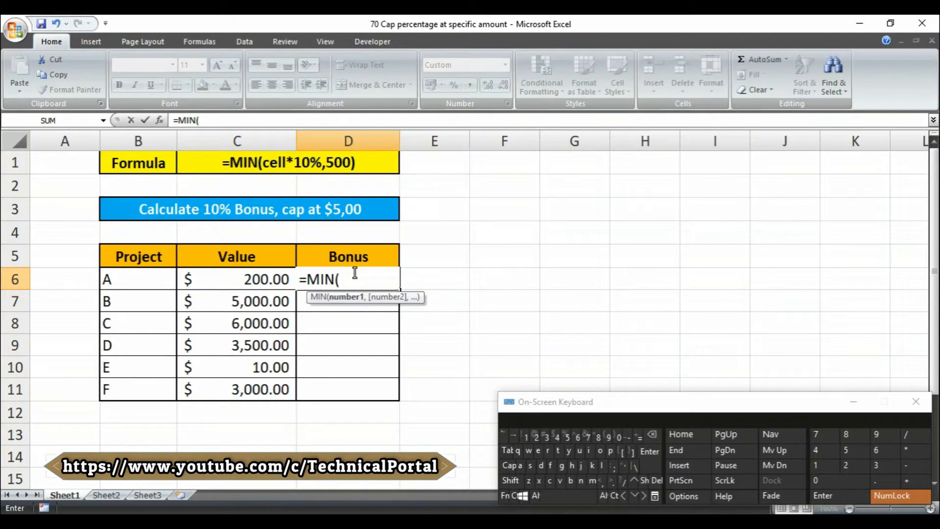
{"action": "left_click", "coordinate": [236, 279]}
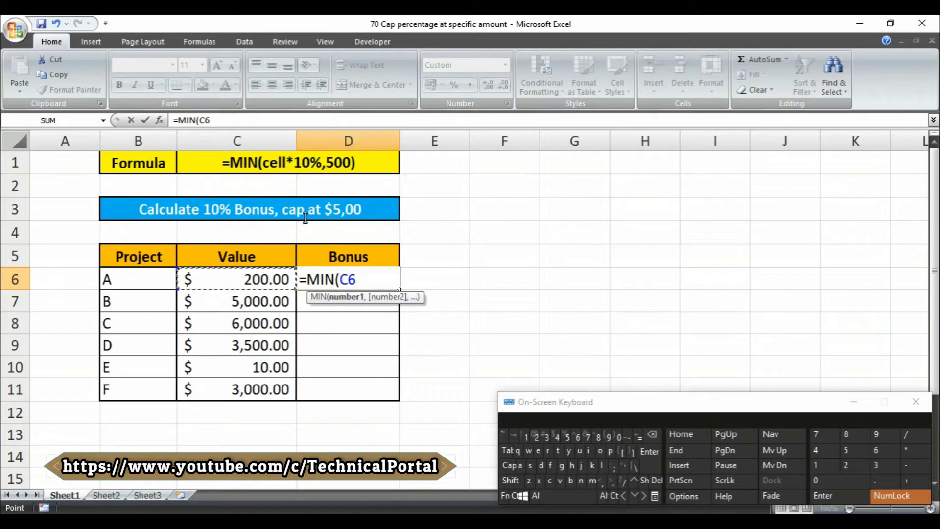
{"action": "mouse_move", "coordinate": [405, 281]}
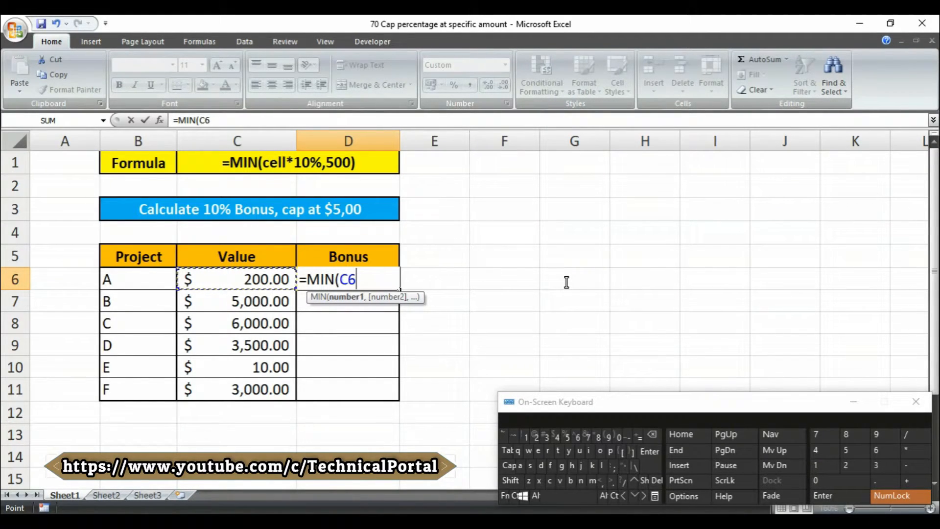
{"action": "type", "text": "*"}
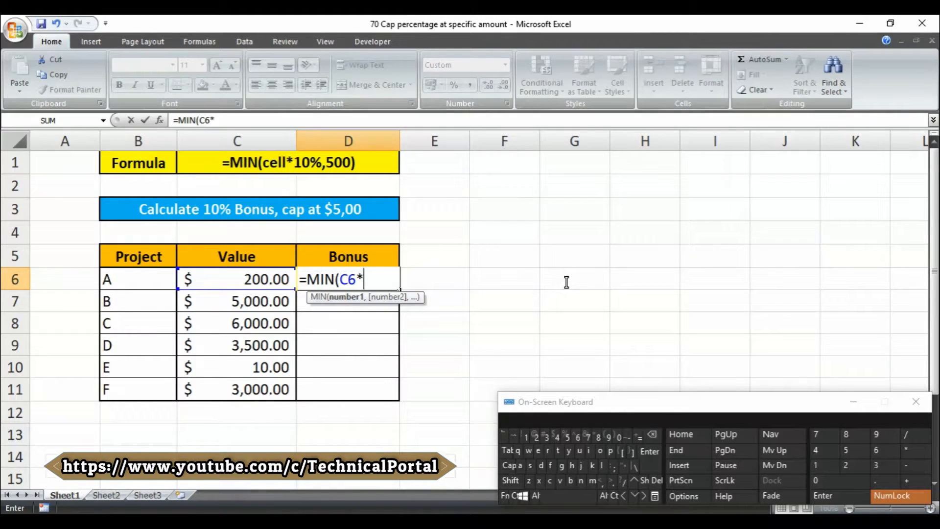
{"action": "mouse_move", "coordinate": [544, 268]}
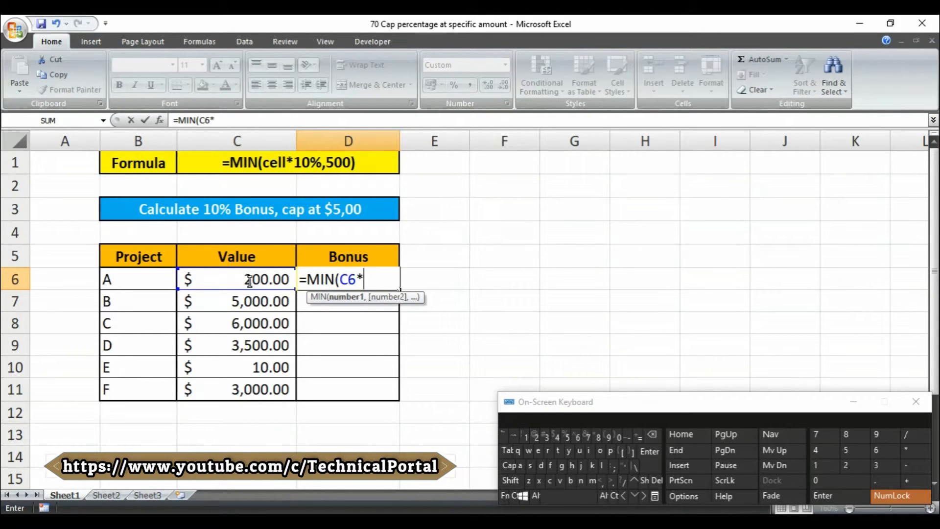
{"action": "type", "text": "10"}
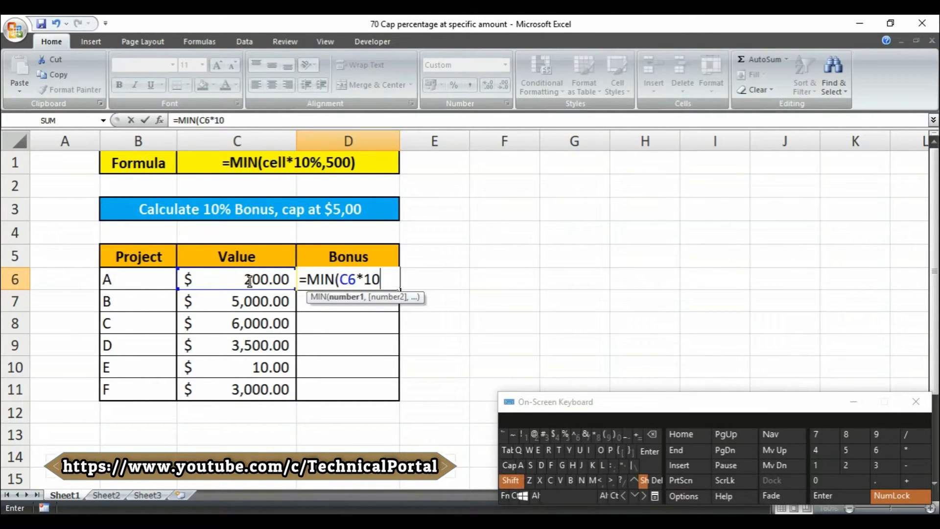
{"action": "type", "text": "%"}
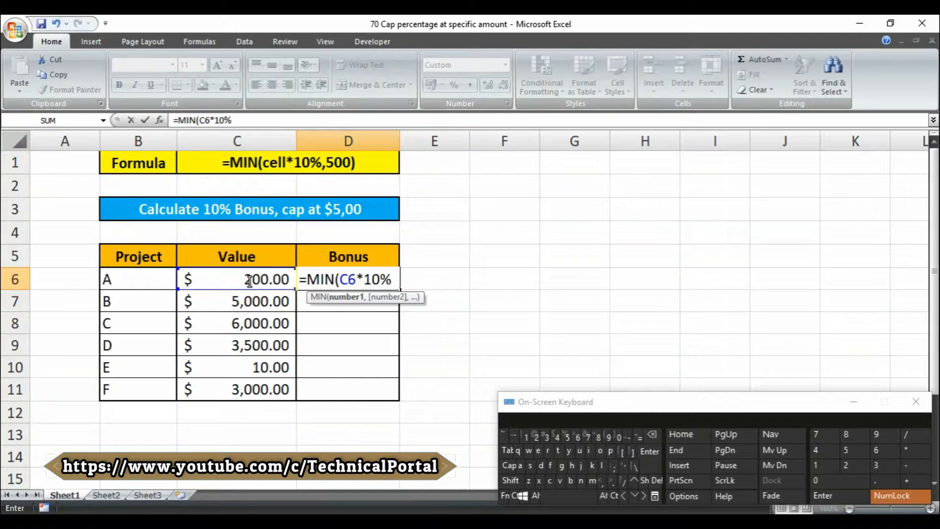
{"action": "type", "text": ","}
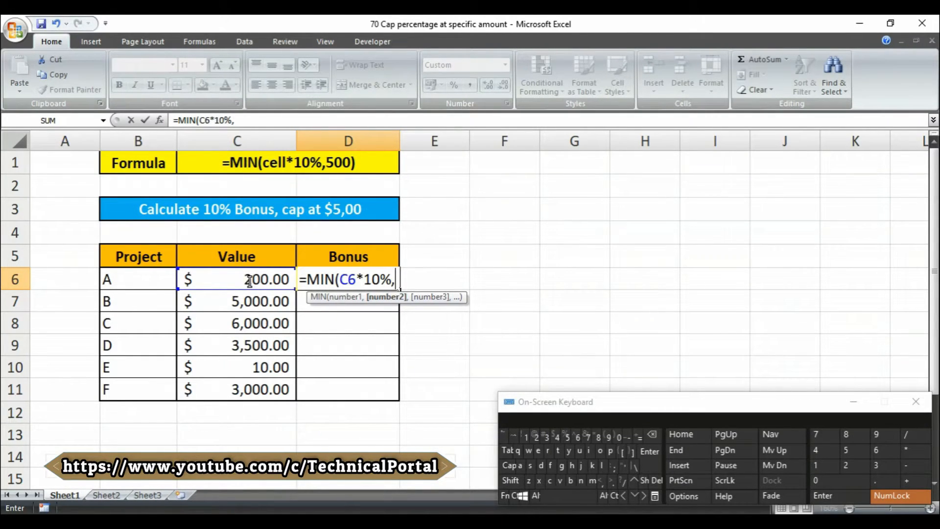
{"action": "type", "text": "500"}
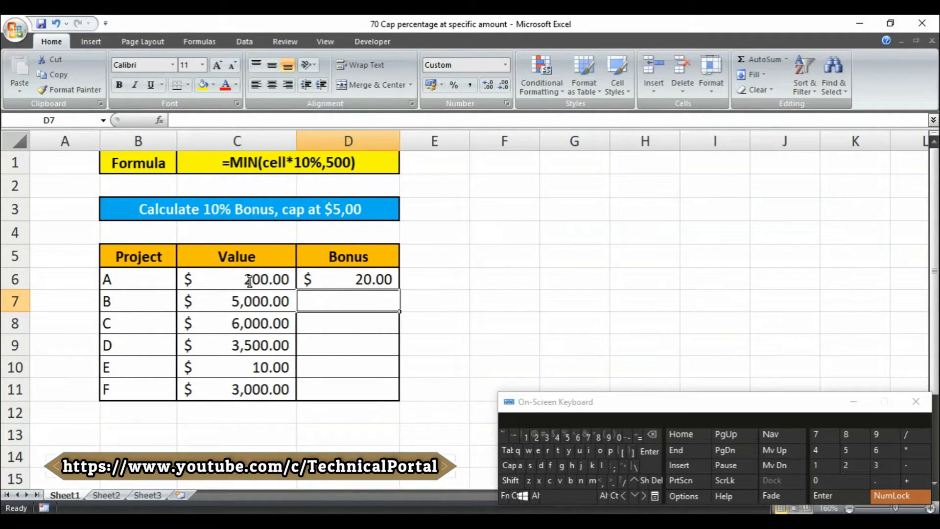
Step: Fill the capped bonus formula down D7:D11 and check results 500, 500, 350, 1, 300
{"action": "left_click", "coordinate": [348, 279]}
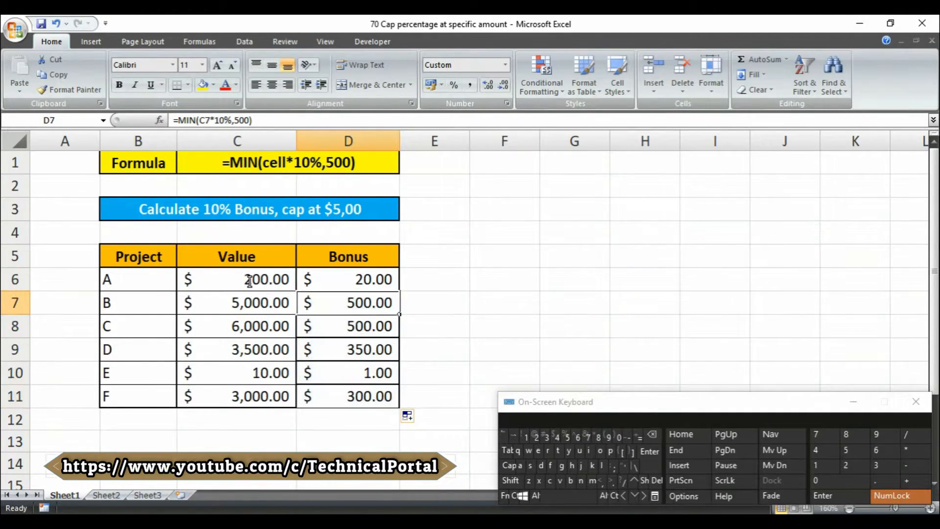
{"action": "left_click", "coordinate": [236, 303]}
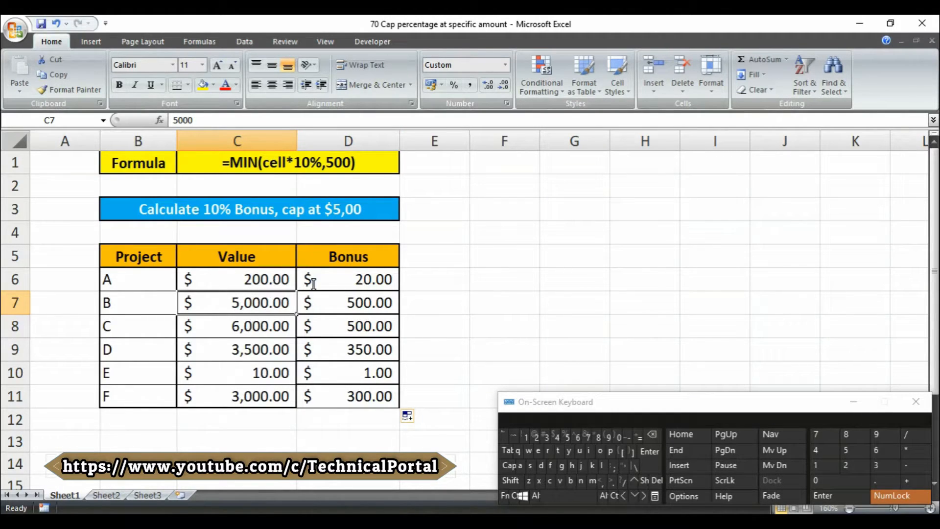
{"action": "left_click", "coordinate": [348, 303]}
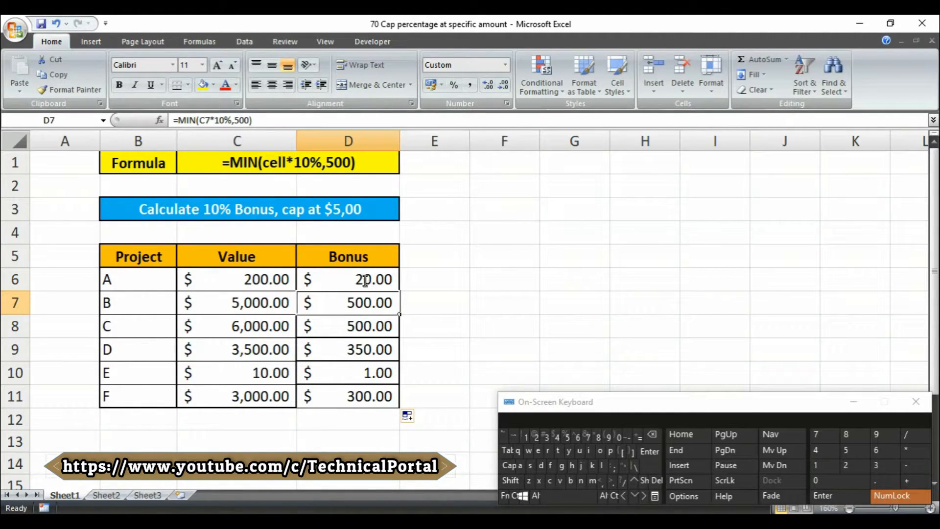
{"action": "left_click", "coordinate": [236, 326]}
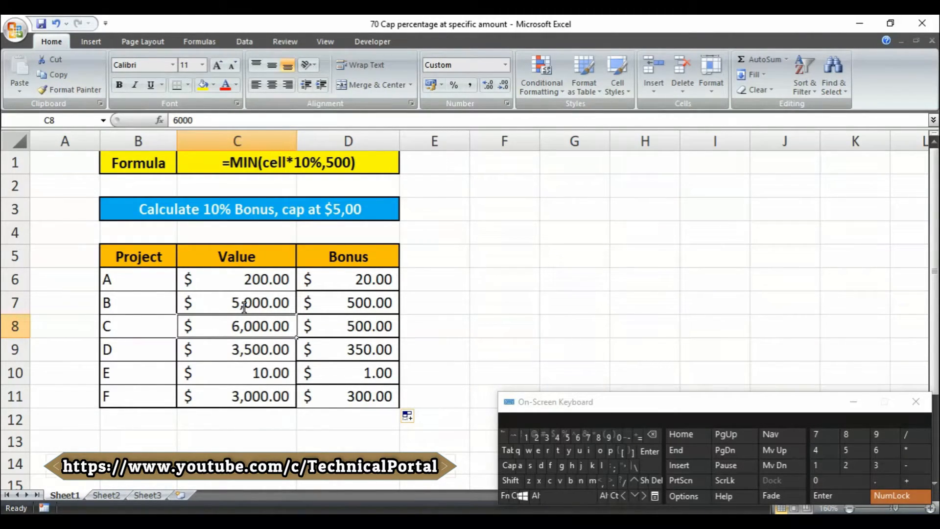
{"action": "mouse_move", "coordinate": [371, 303]}
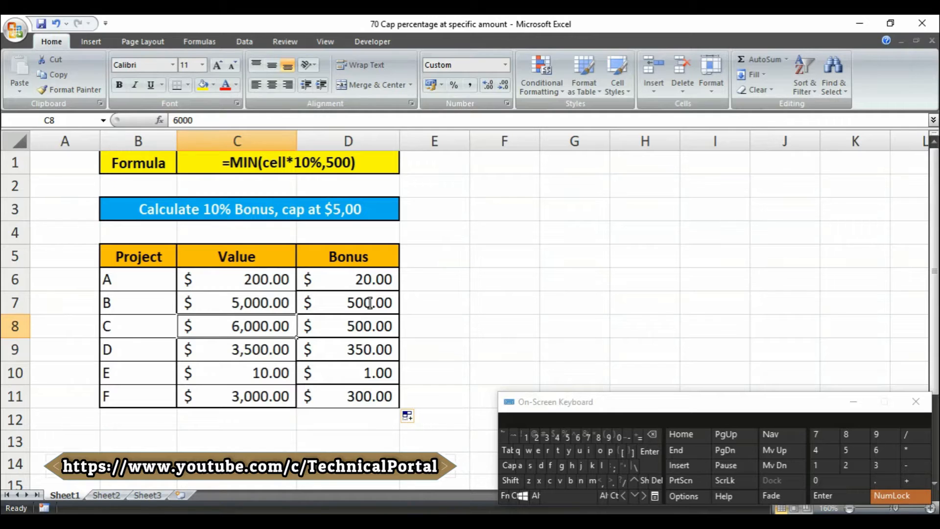
{"action": "left_click", "coordinate": [348, 396]}
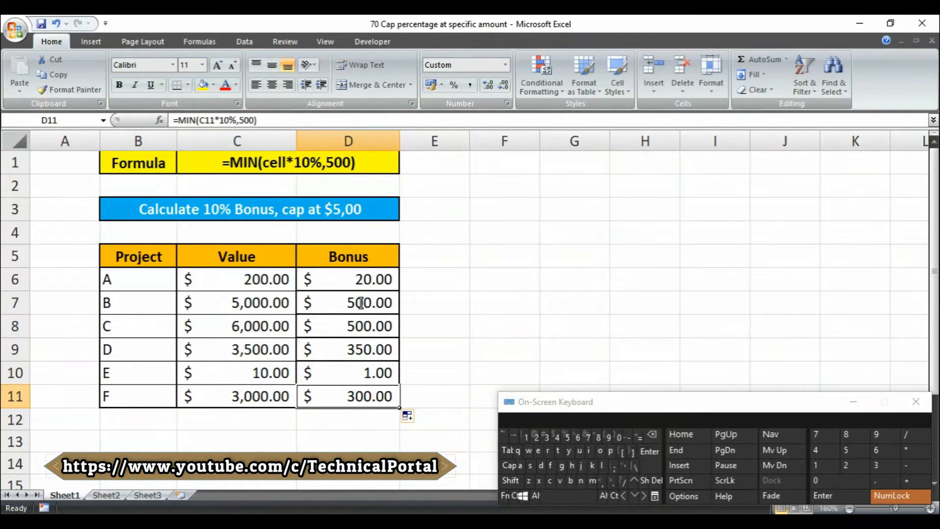
Step: Open D6 for editing to review =MIN(C6*10%,500) referencing project A's value
{"action": "double_click", "coordinate": [347, 279]}
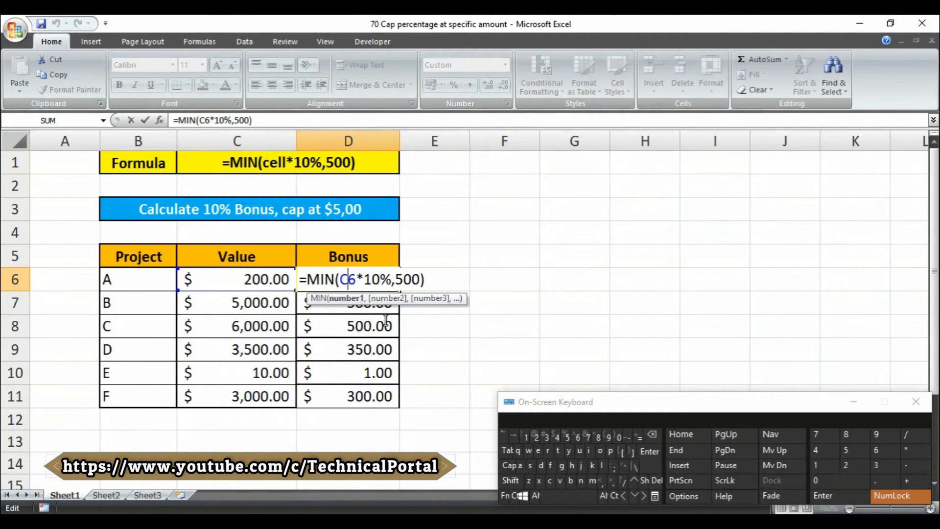
{"action": "mouse_move", "coordinate": [412, 352]}
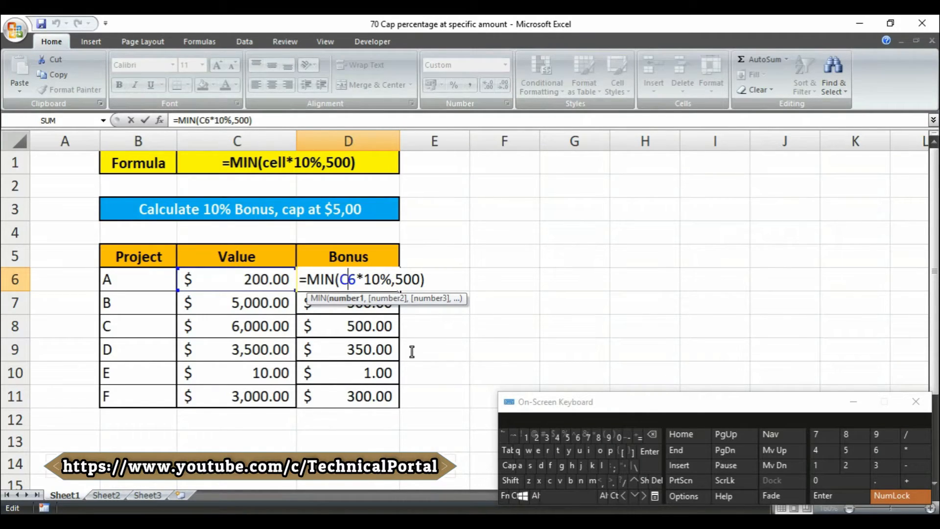
{"action": "mouse_move", "coordinate": [643, 267]}
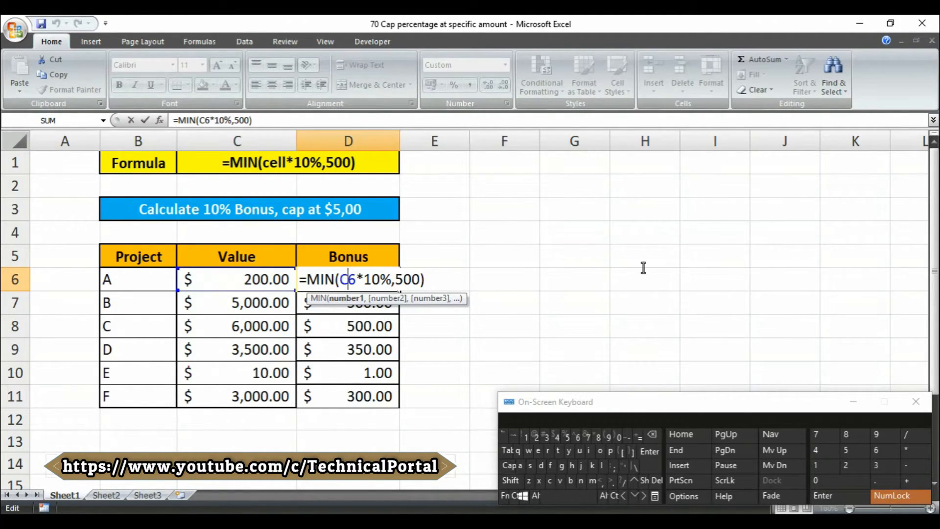